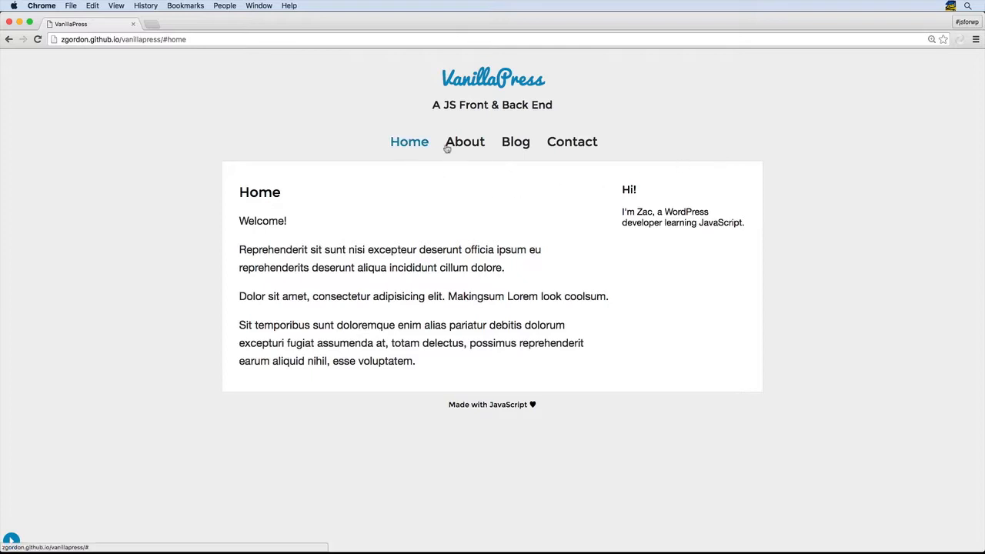
# Browse the About, Blog and Contact pages, then return to About Me.
pyautogui.click(465, 141)
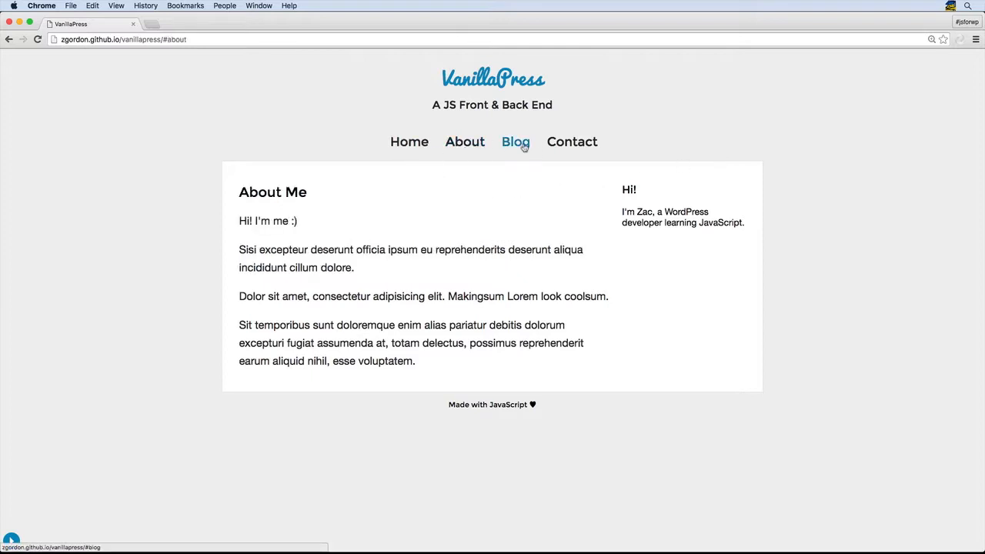
pyautogui.click(516, 142)
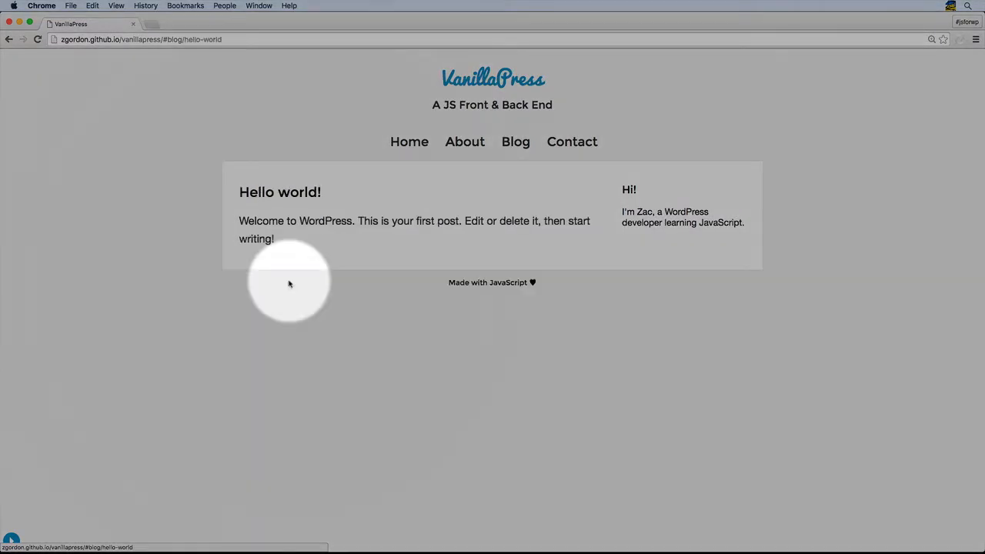
pyautogui.click(571, 142)
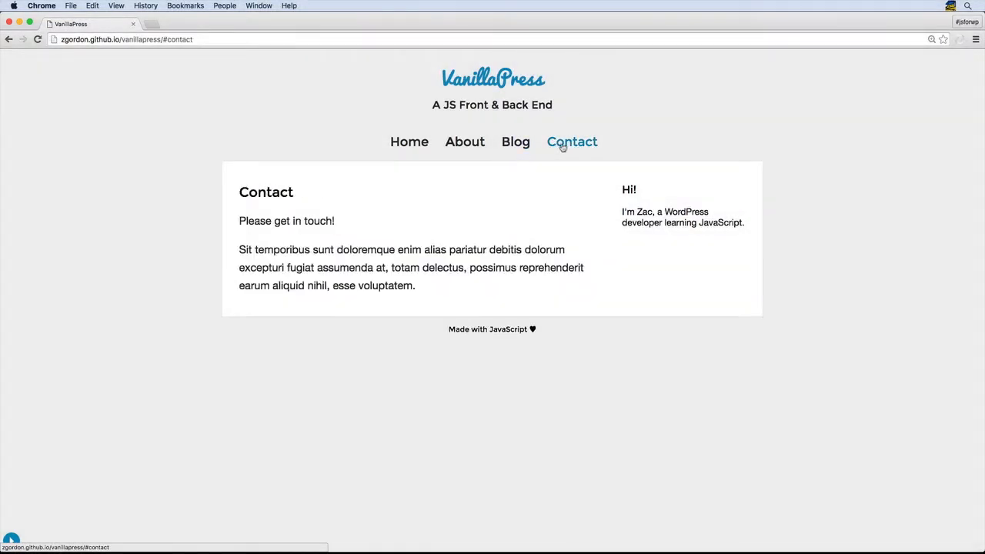
pyautogui.click(465, 141)
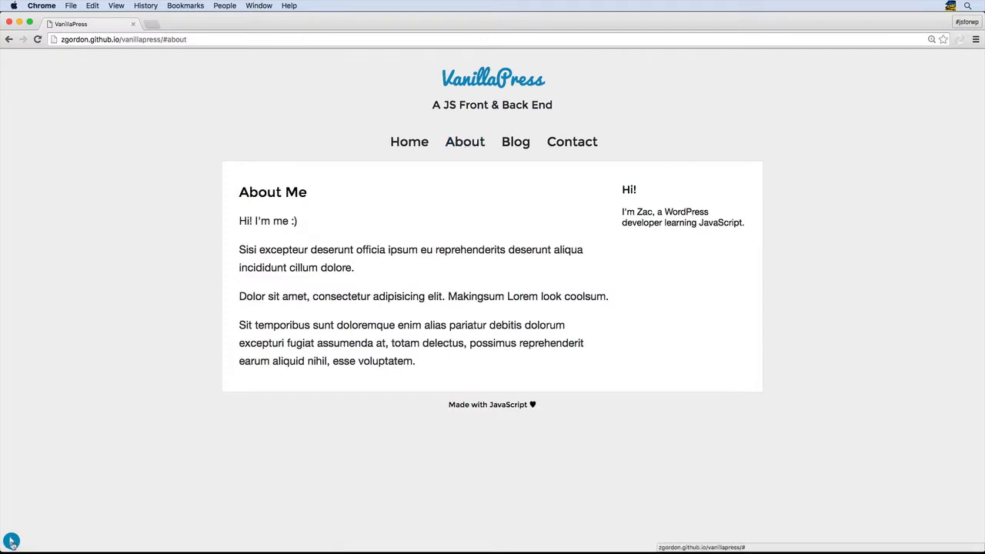
# Open the editor beside About Me and save the greeting changed to 'Howdy!'.
pyautogui.click(11, 542)
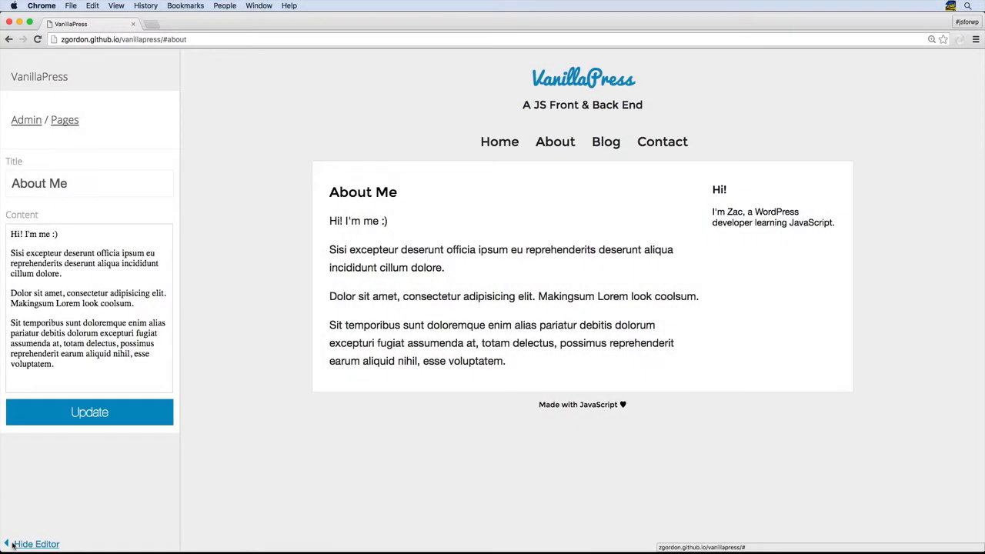
pyautogui.moveTo(66, 523)
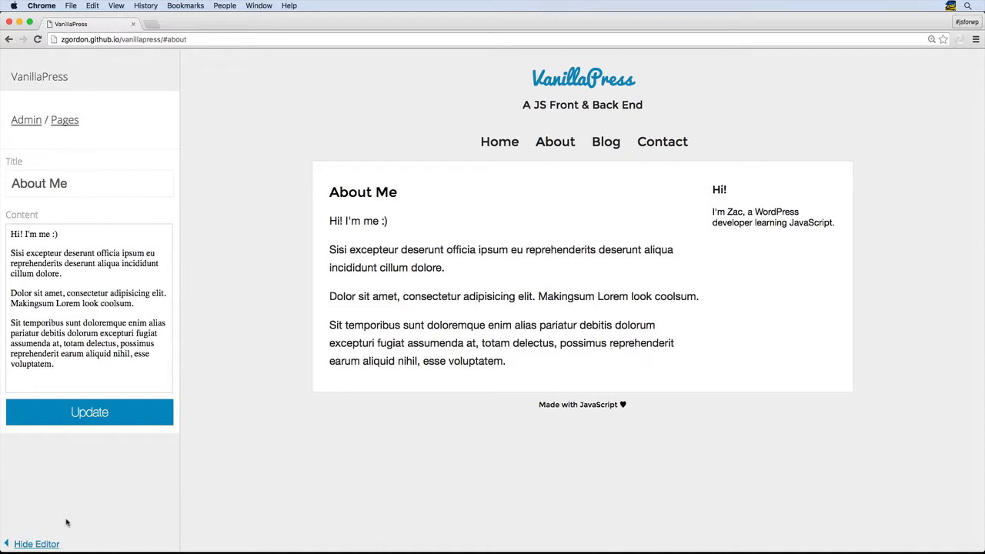
pyautogui.moveTo(51, 230)
pyautogui.write('owdy')
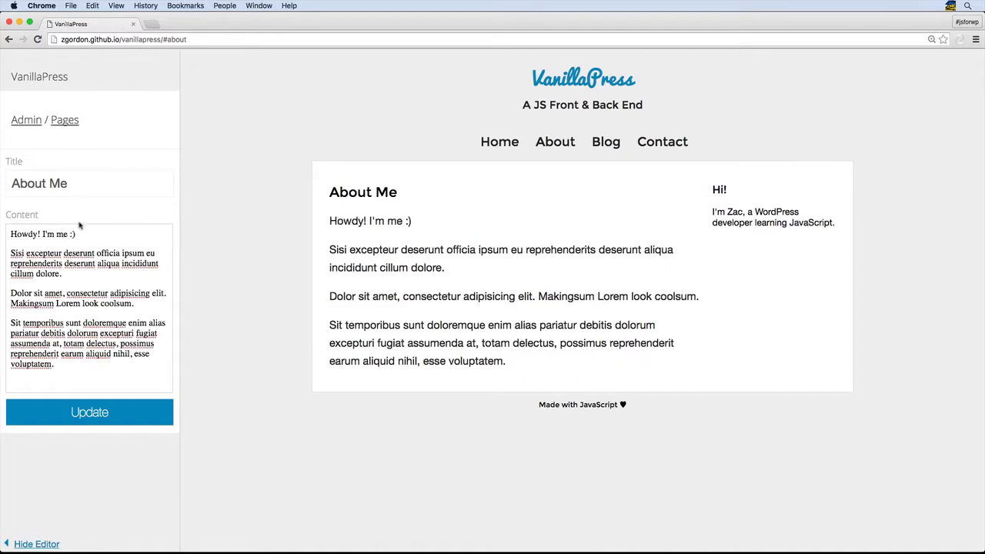
pyautogui.click(89, 412)
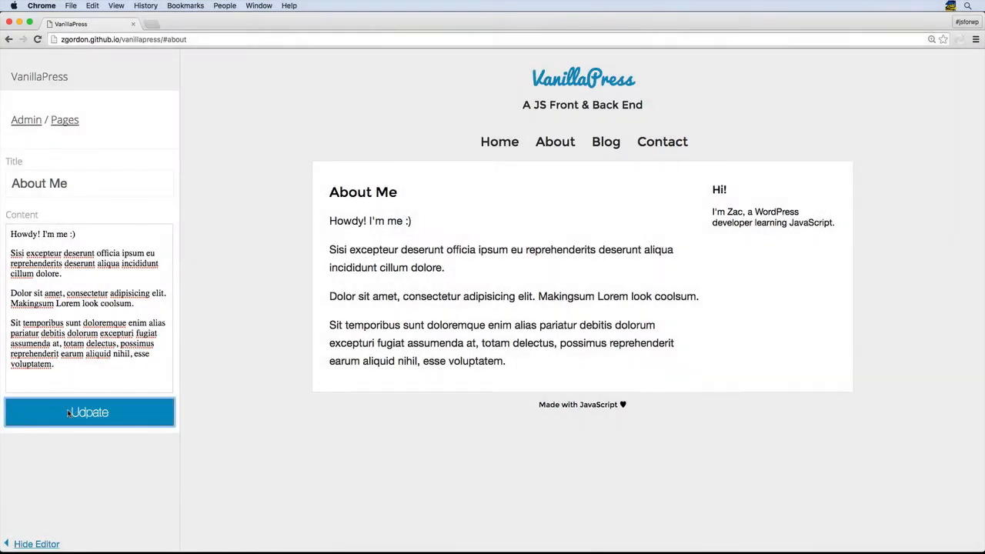
pyautogui.moveTo(77, 137)
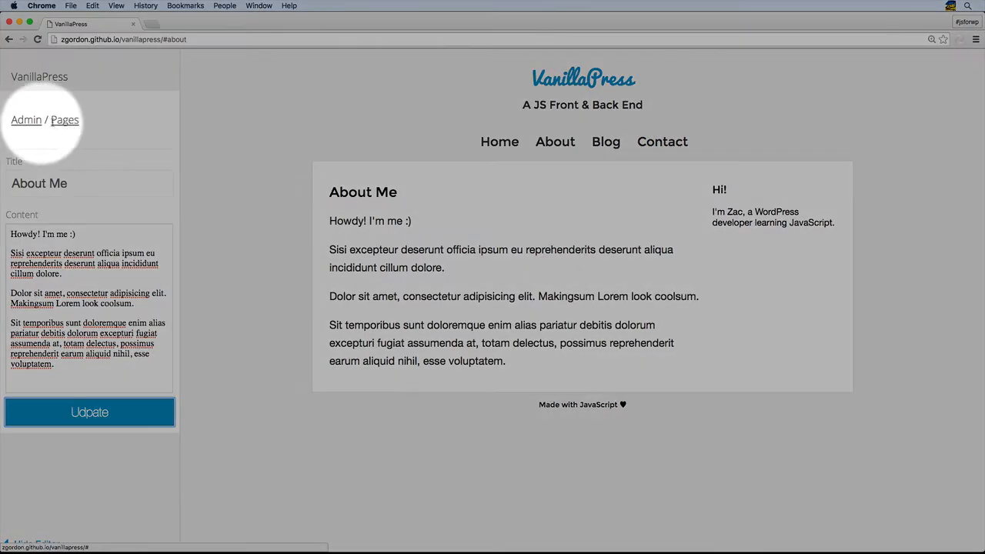
# List the site's pages and open the Blog page for editing.
pyautogui.click(65, 120)
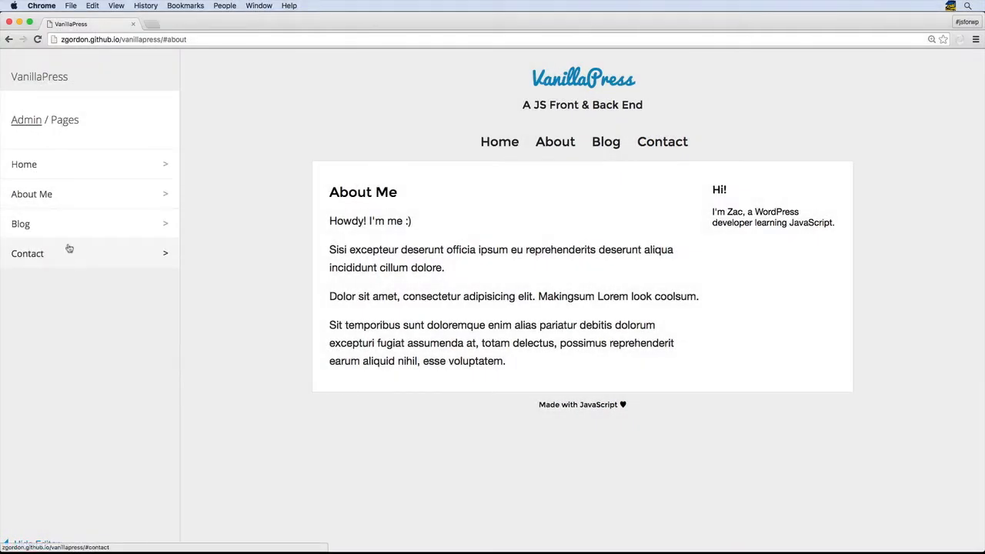
pyautogui.click(20, 224)
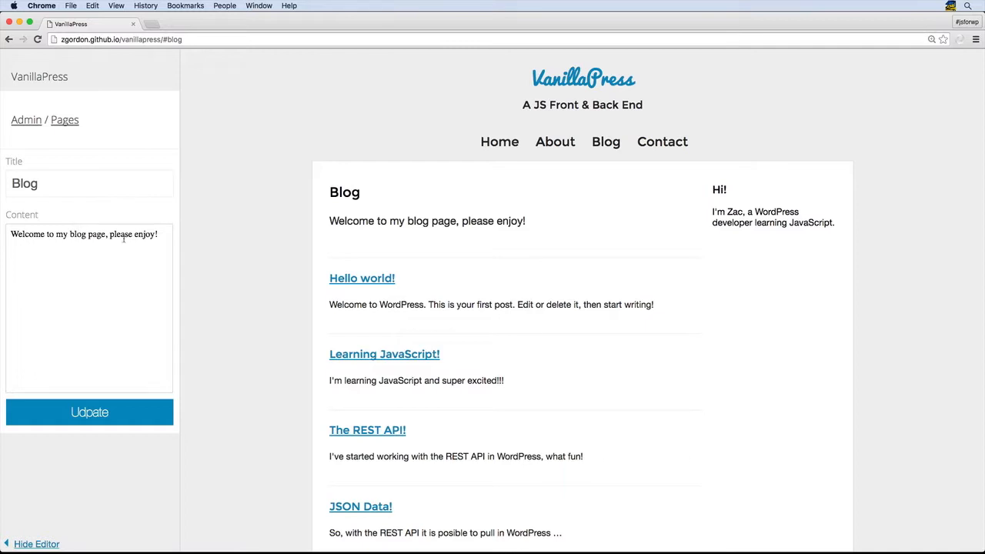
pyautogui.click(26, 119)
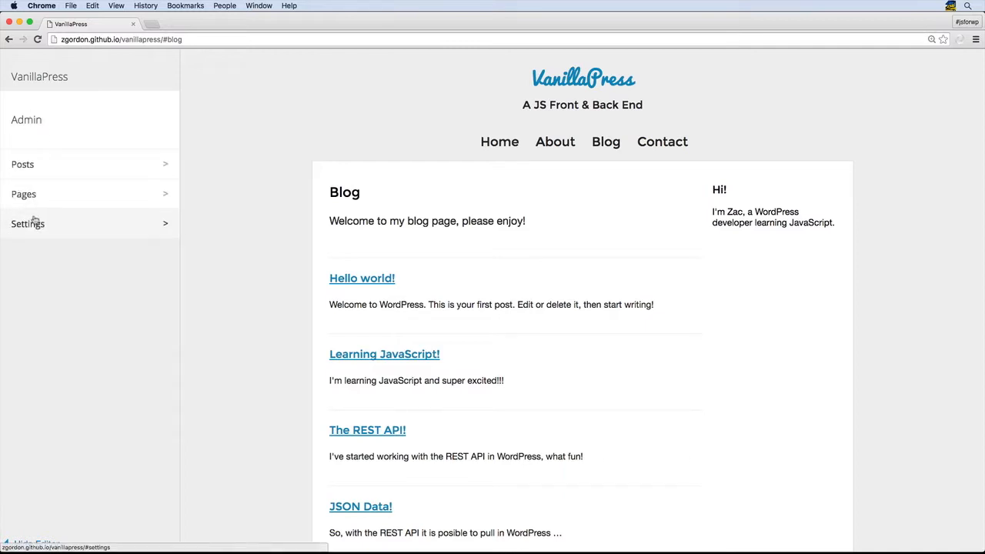
# Go to the posts list and start a blank new post.
pyautogui.click(362, 278)
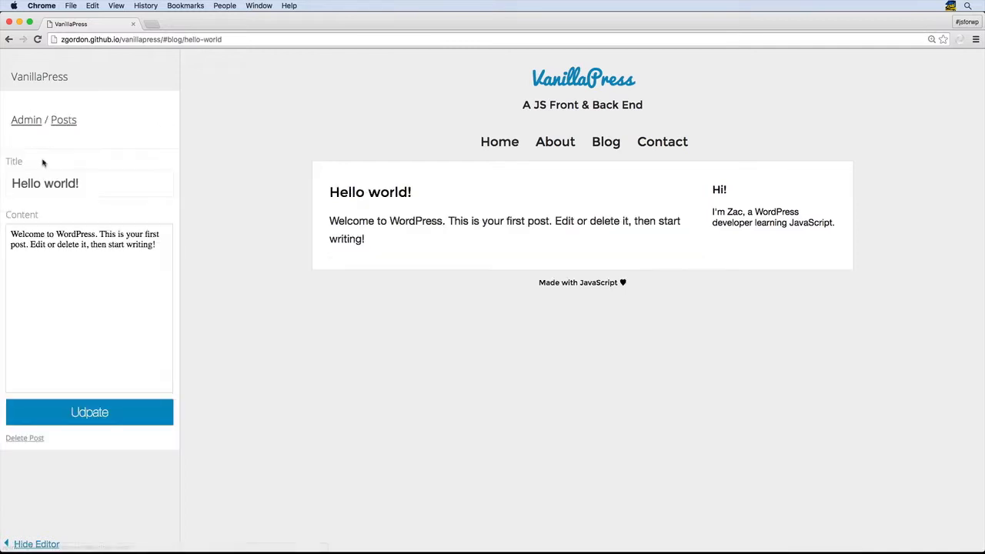
pyautogui.click(64, 120)
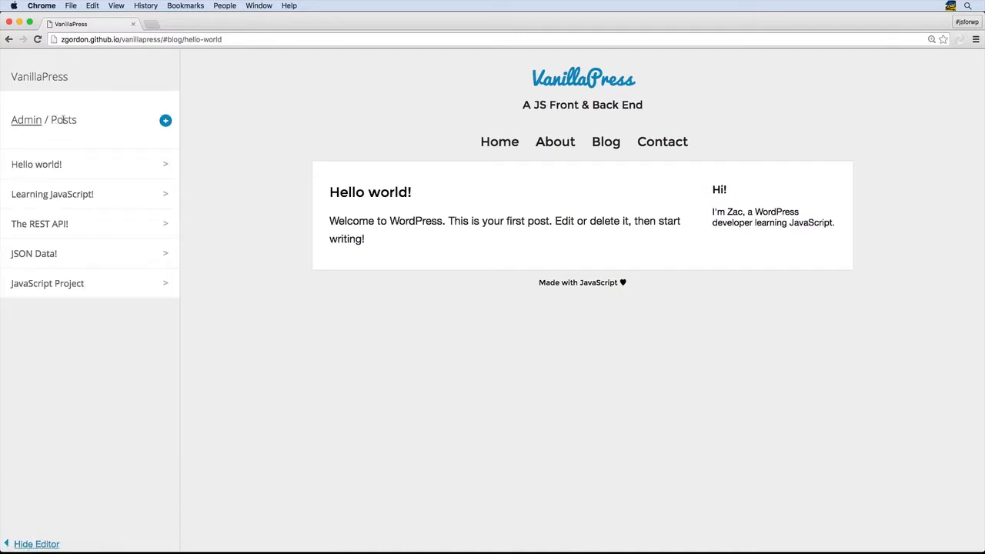
pyautogui.click(165, 120)
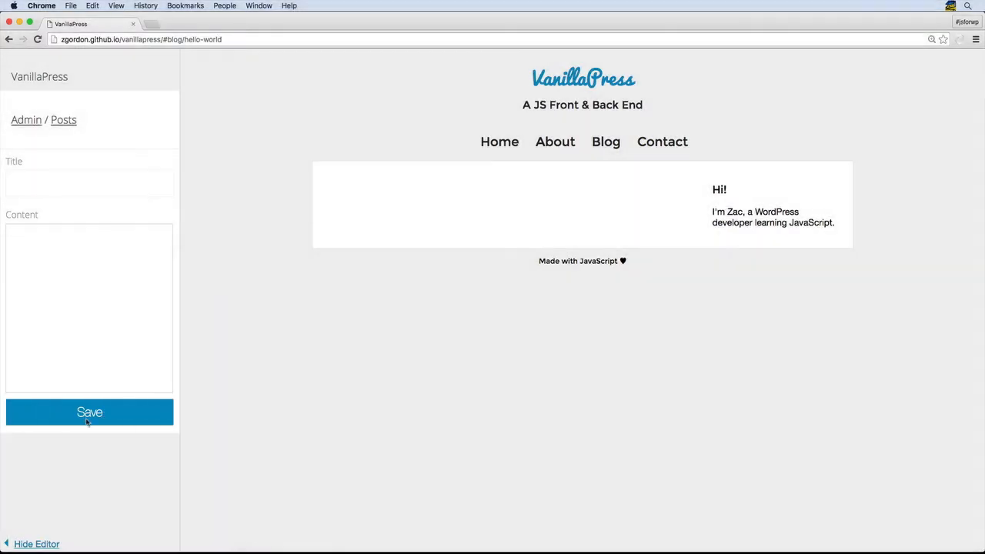
# Save the new post form, leaving the Home page shown with the editor hidden.
pyautogui.click(26, 119)
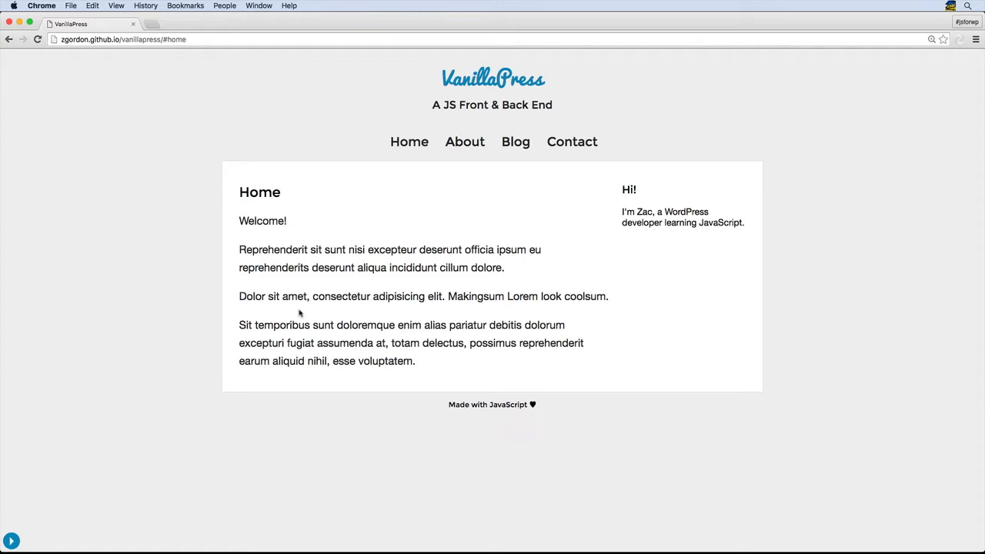
pyautogui.moveTo(597, 306)
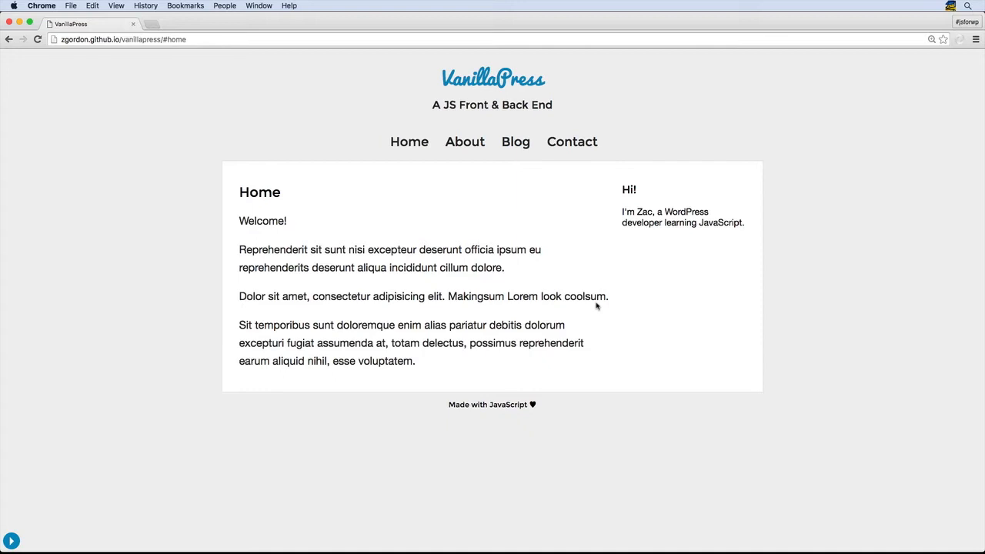
pyautogui.moveTo(587, 307)
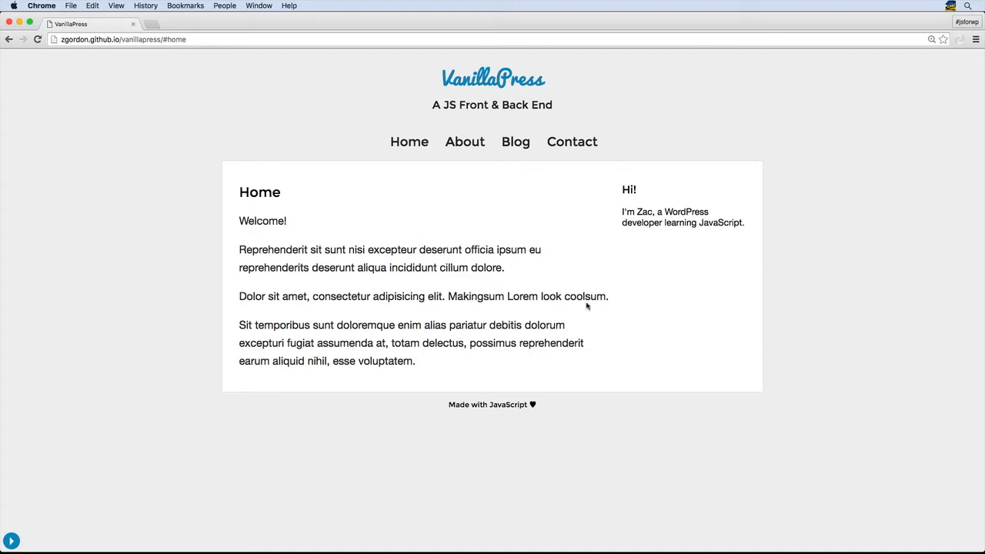